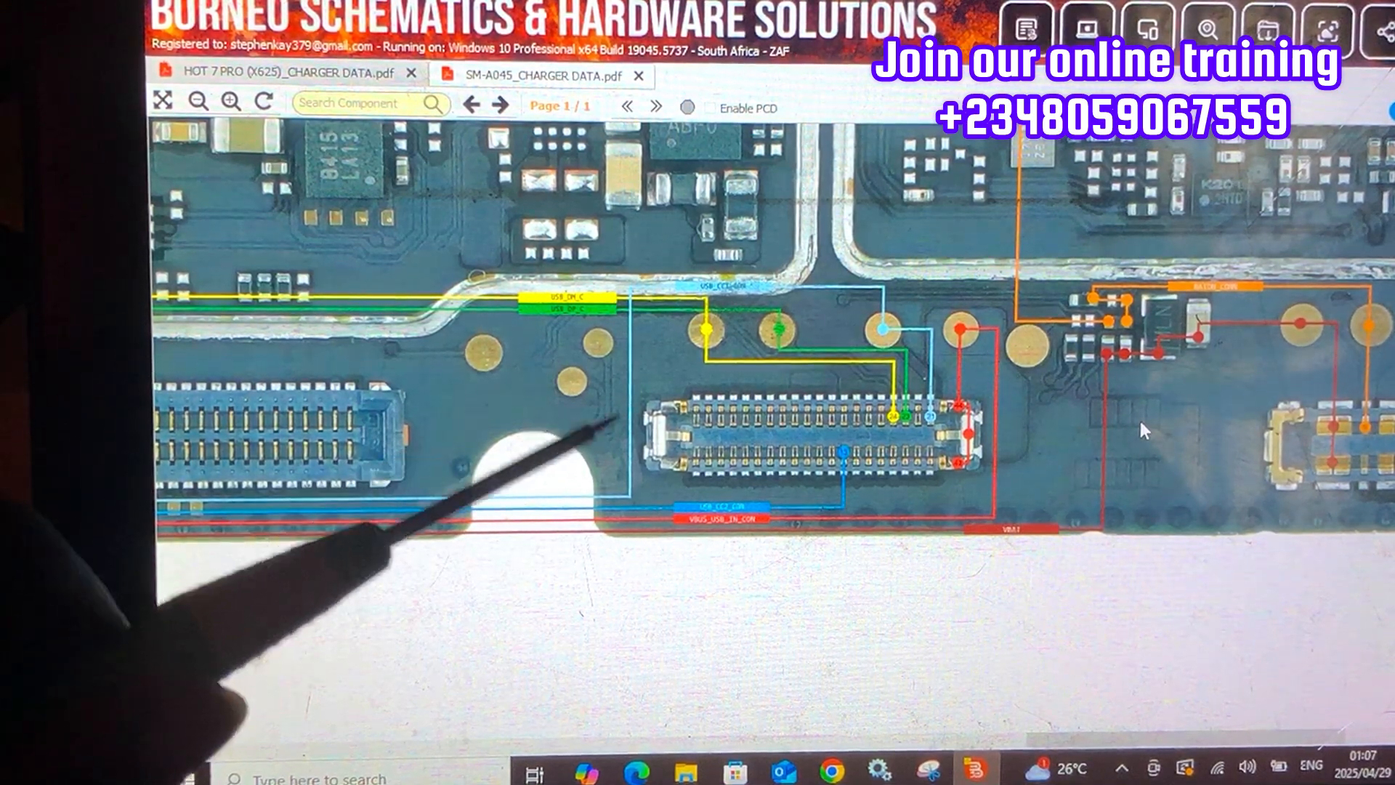
pyautogui.moveTo(995, 469)
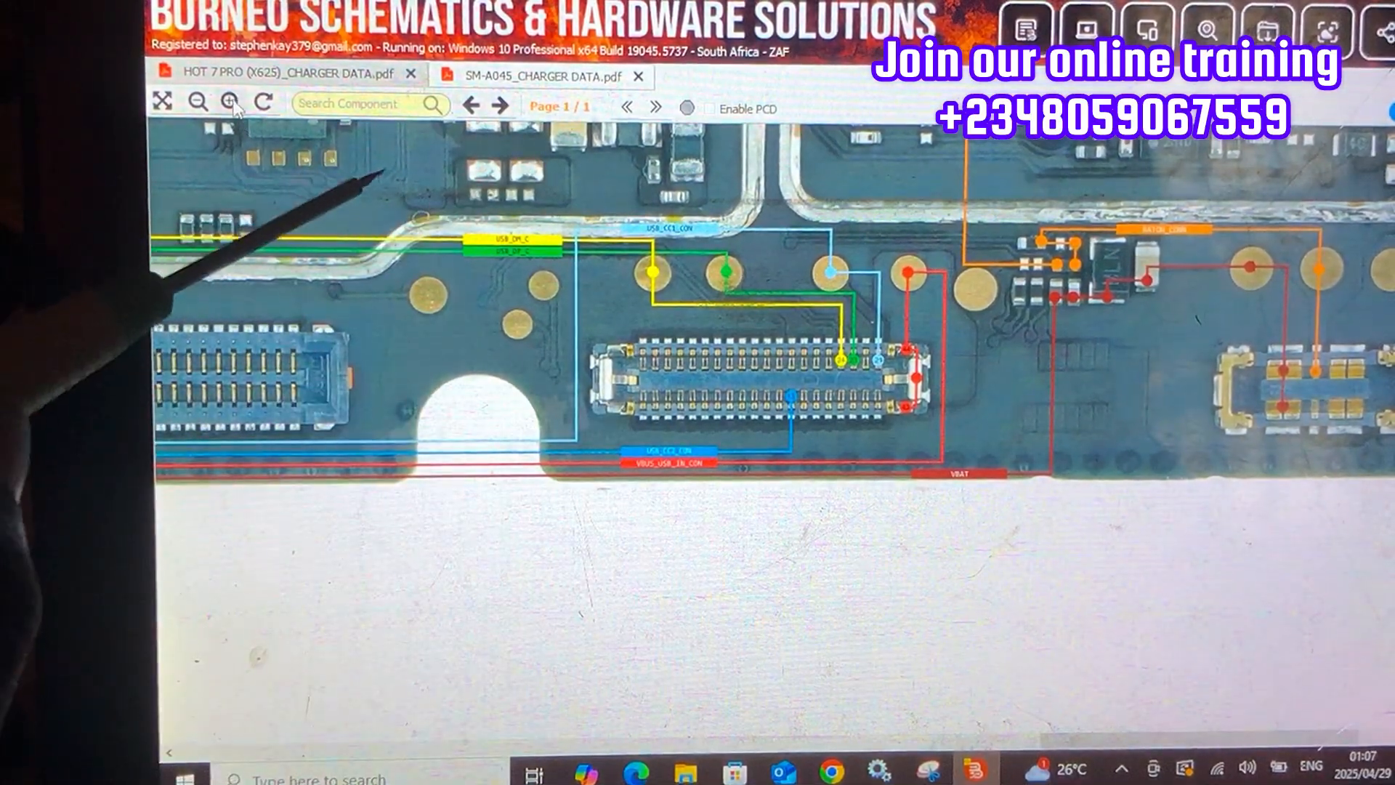
# Step: Zoom into the charging IC to follow the VBUS_USB_IN trace through the filter array
pyautogui.click(232, 103)
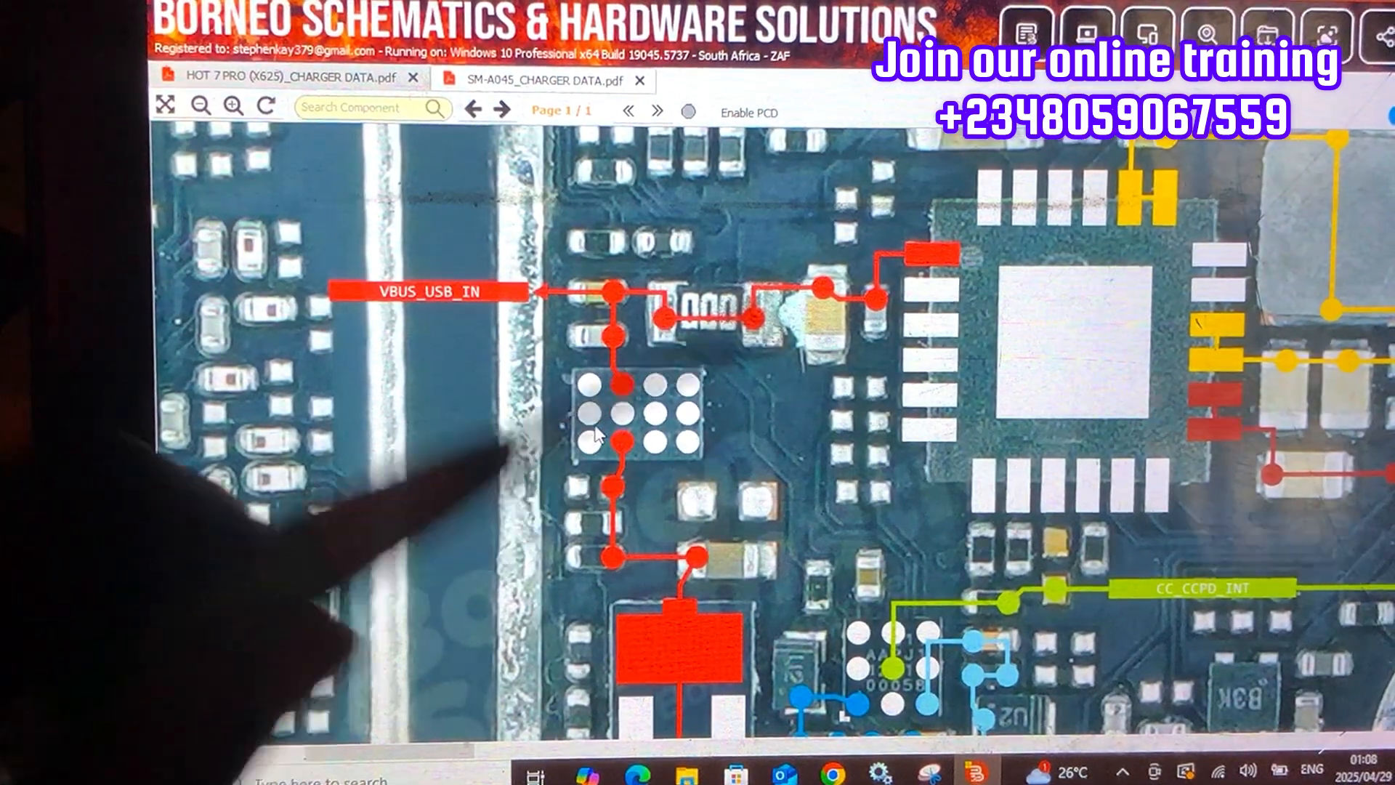
pyautogui.moveTo(578, 578)
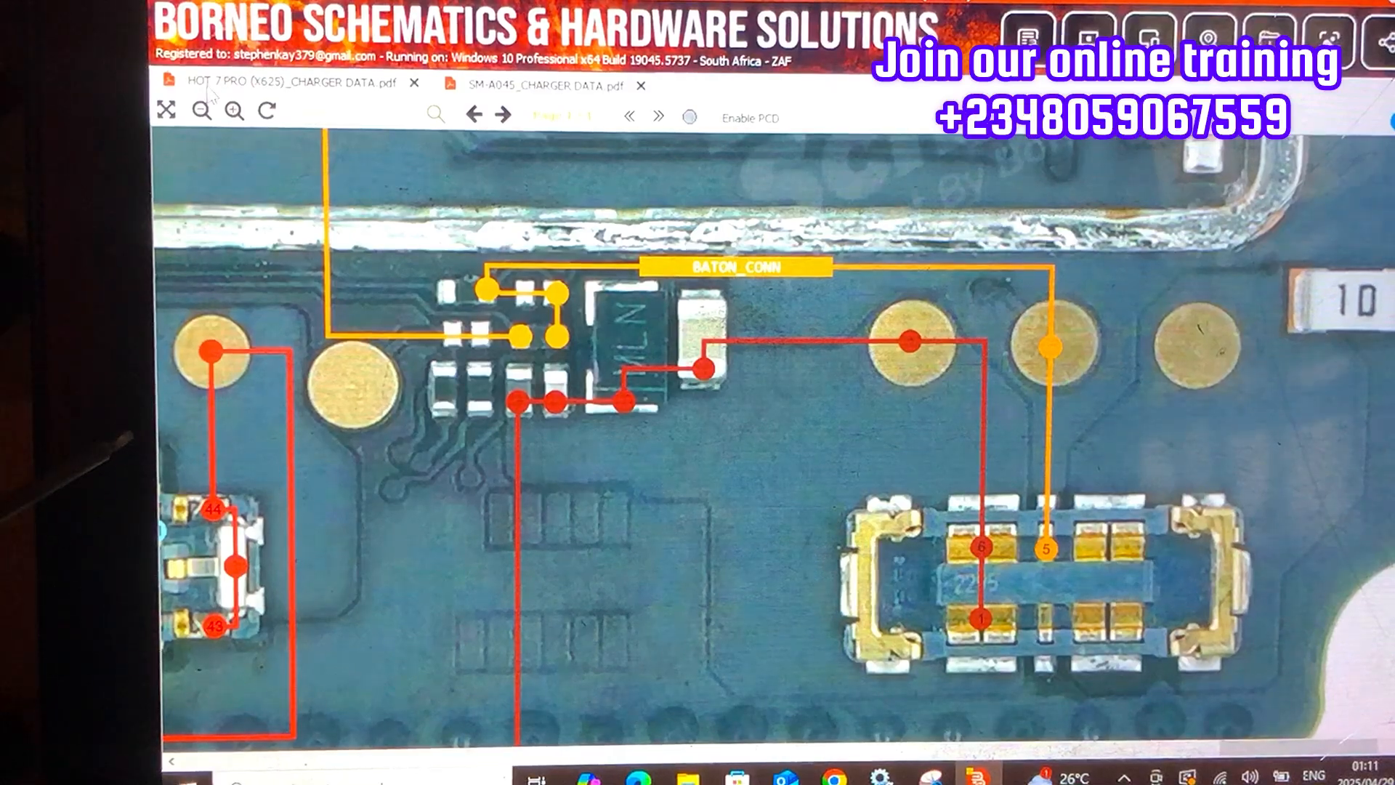
# Step: Fit the whole charger flex board back into view
pyautogui.click(202, 112)
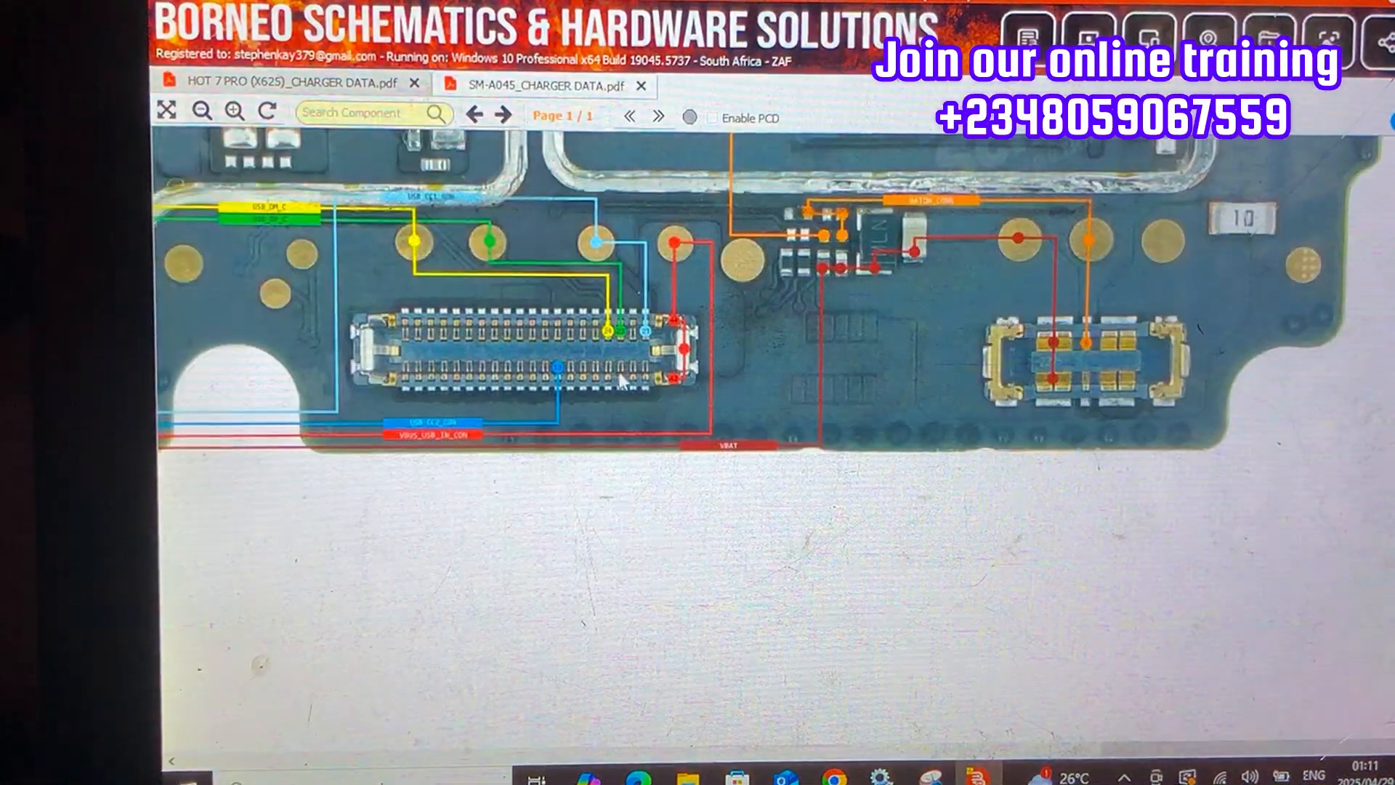